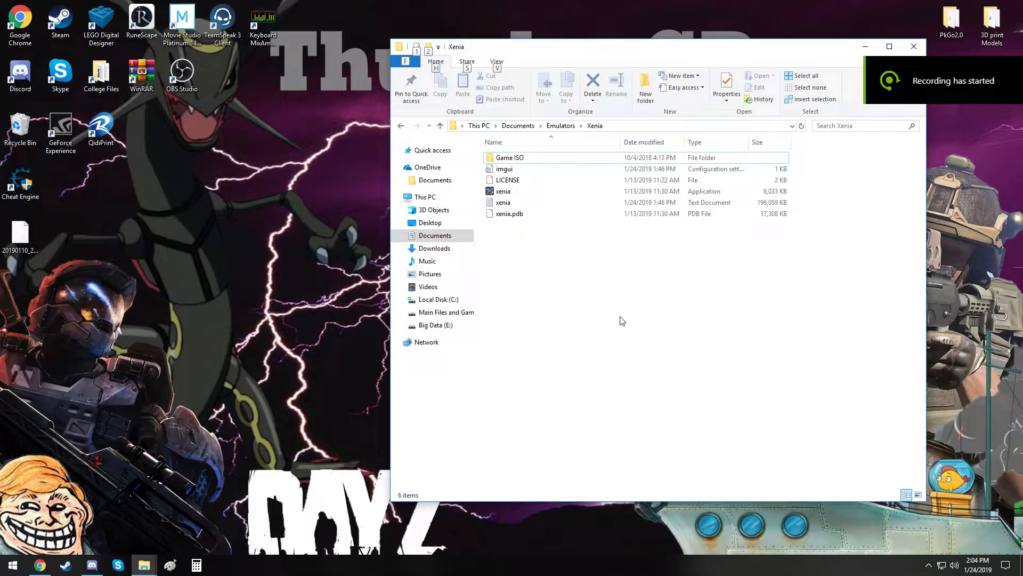
{"action": "mouse_move", "coordinate": [585, 232]}
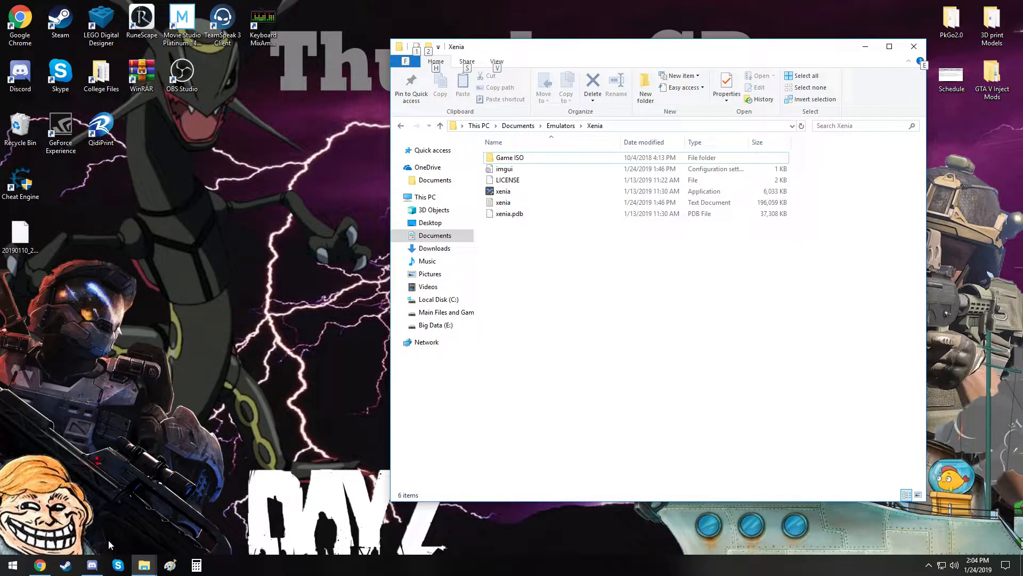
{"action": "mouse_move", "coordinate": [46, 544]}
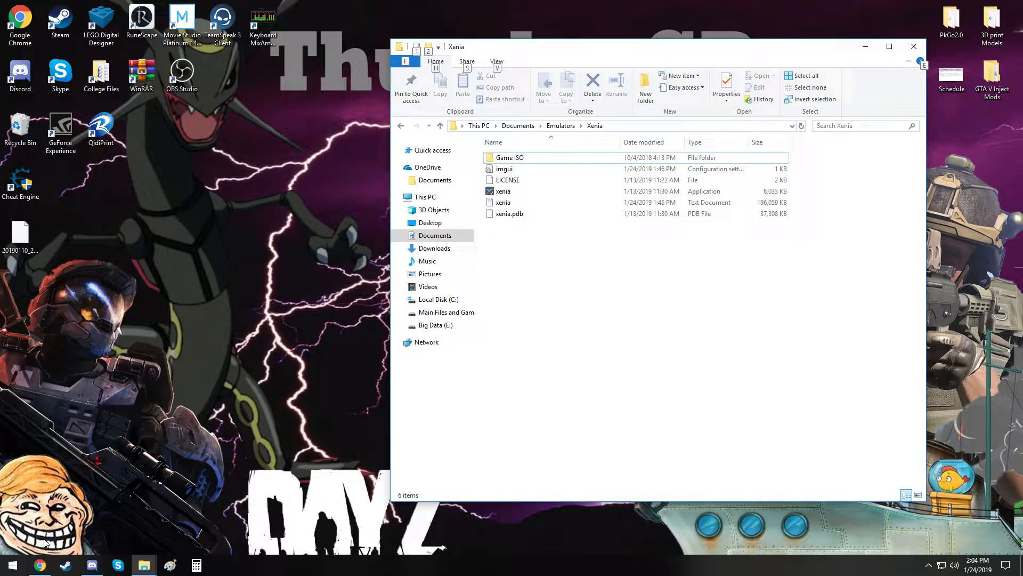
Browse the halo3 game files inside Game ISO, then return to the Game ISO folder
{"action": "double_click", "coordinate": [510, 157]}
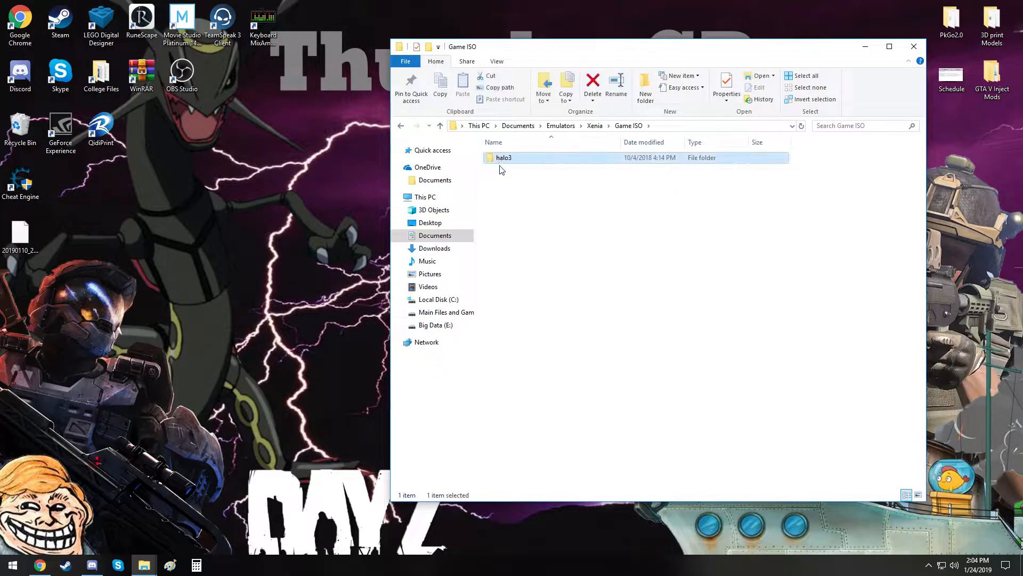
{"action": "double_click", "coordinate": [504, 157]}
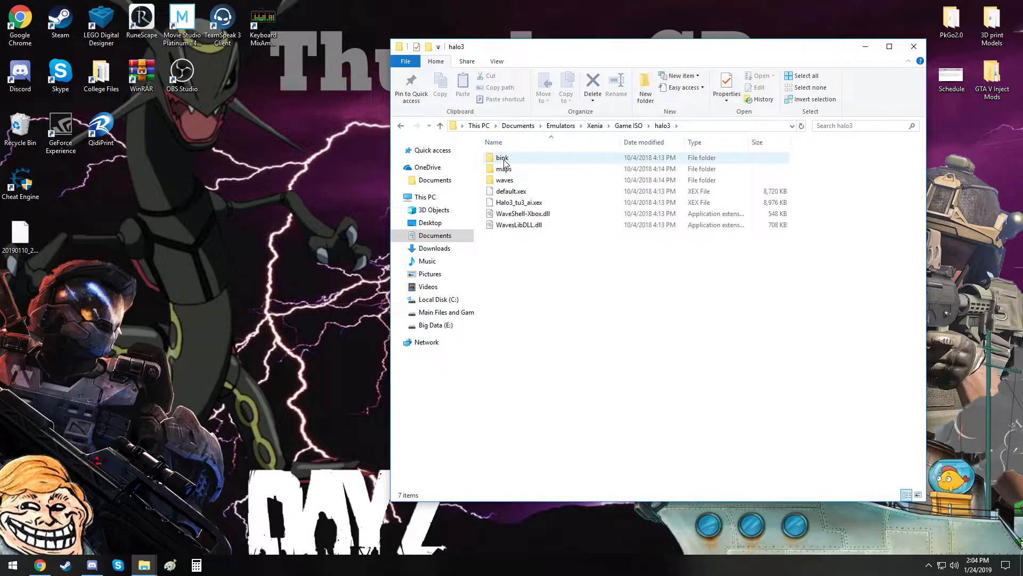
{"action": "left_click_drag", "start_coordinate": [513, 169], "coordinate": [515, 235]}
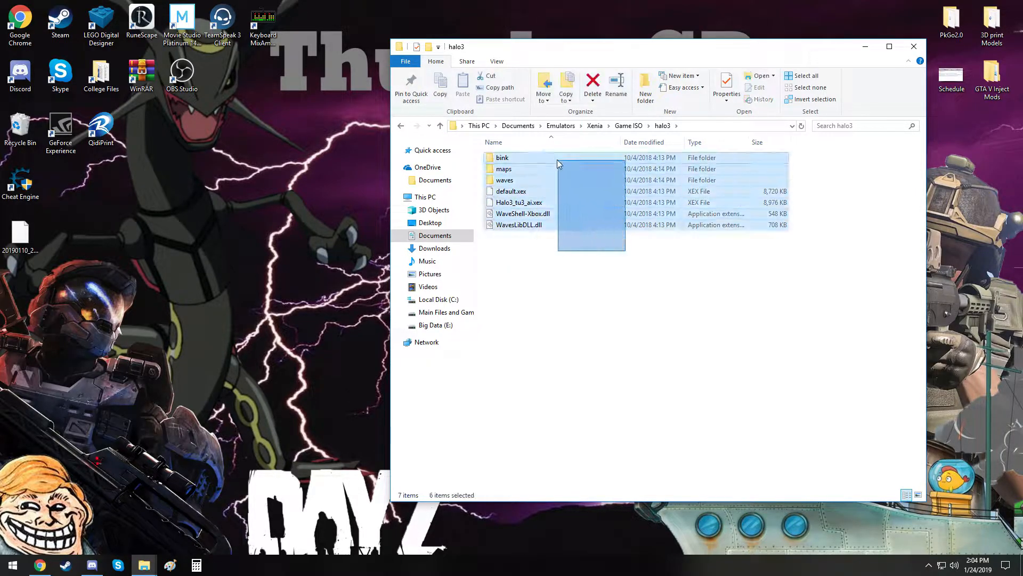
{"action": "left_click", "coordinate": [439, 126]}
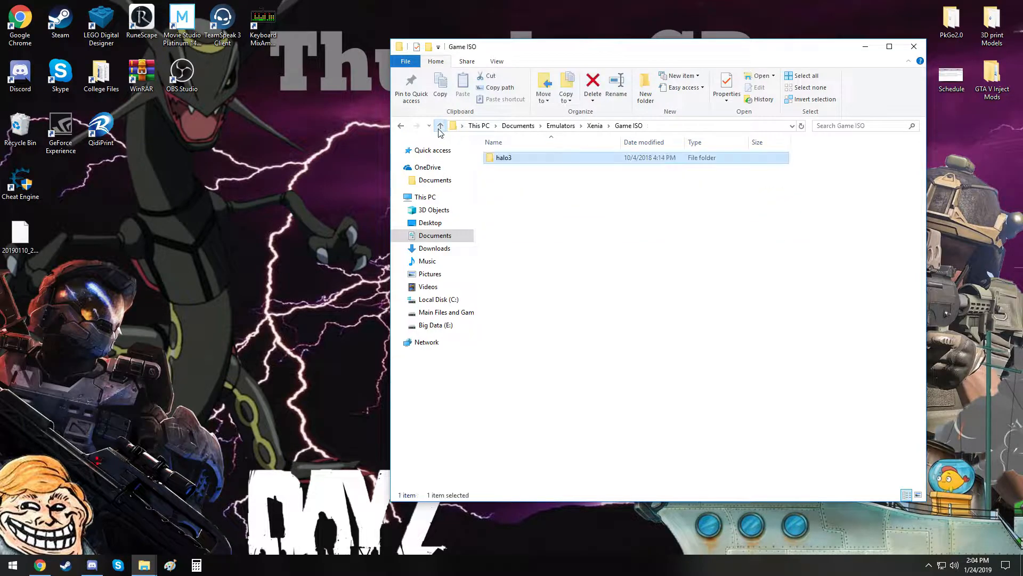
Go from the xenia.jp search result to the emulator's Download page of Windows builds
{"action": "left_click", "coordinate": [439, 125]}
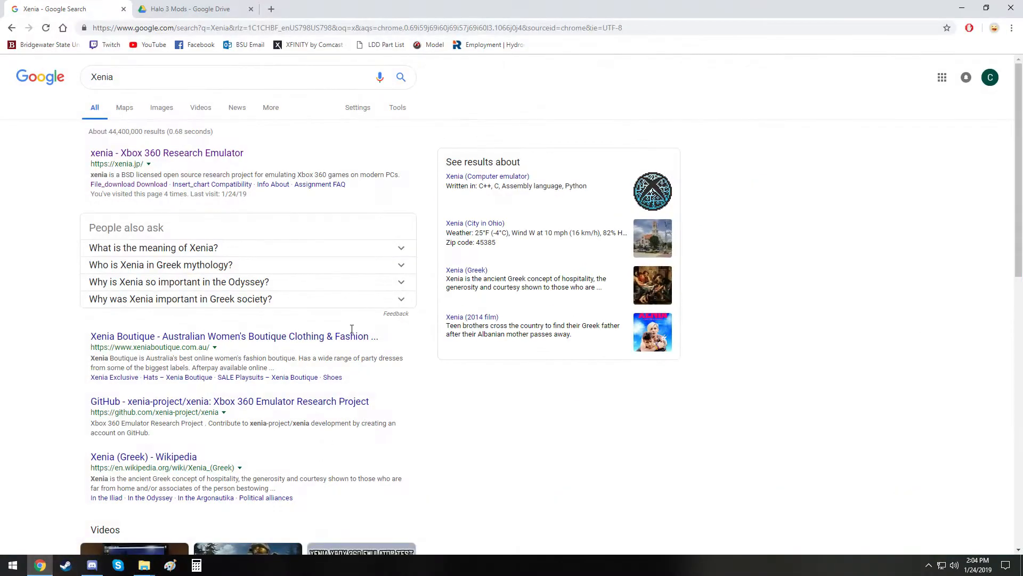
{"action": "left_click", "coordinate": [228, 77]}
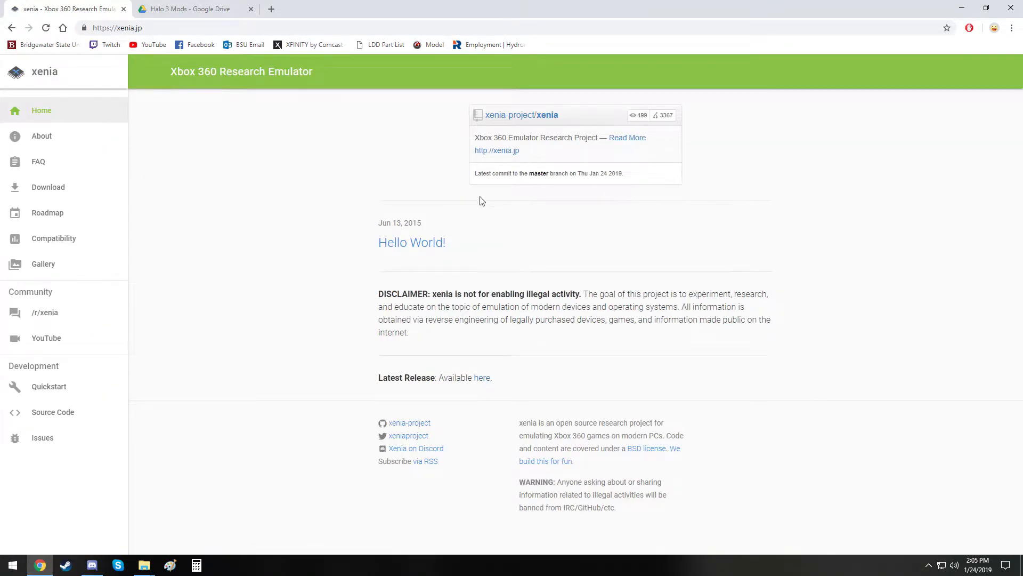
{"action": "mouse_move", "coordinate": [451, 405]}
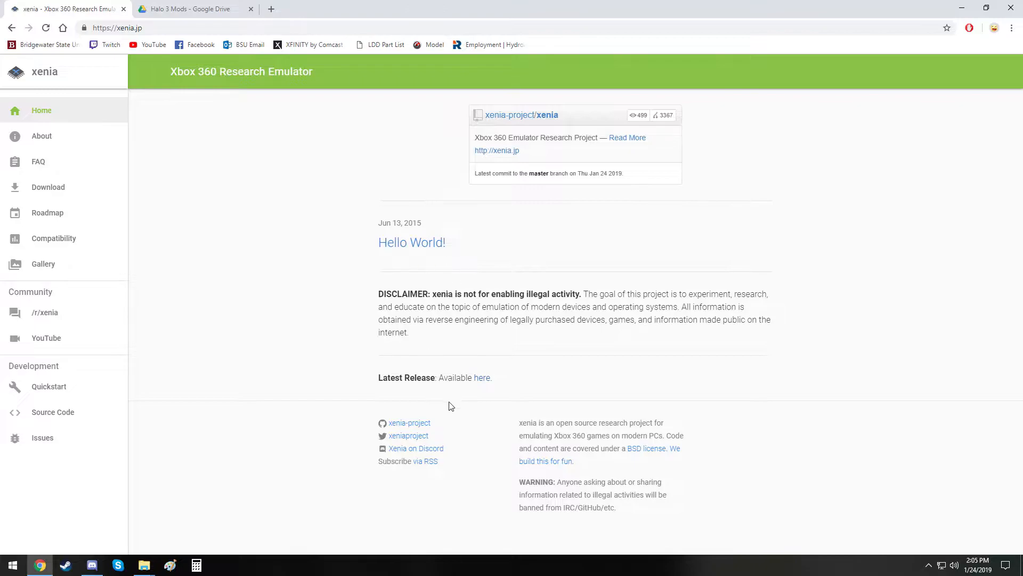
{"action": "left_click", "coordinate": [48, 186]}
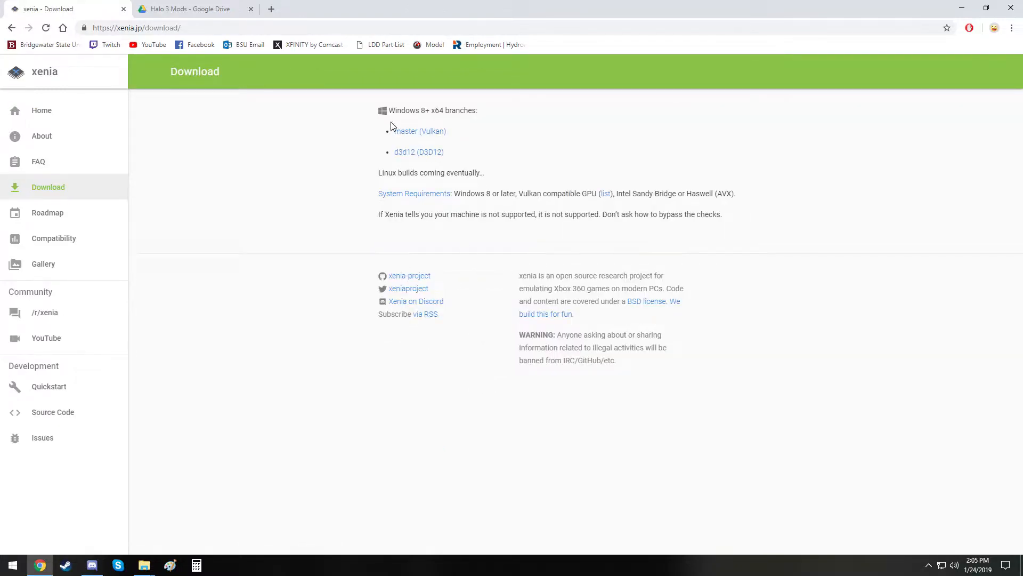
{"action": "left_click_drag", "start_coordinate": [395, 131], "coordinate": [446, 131]}
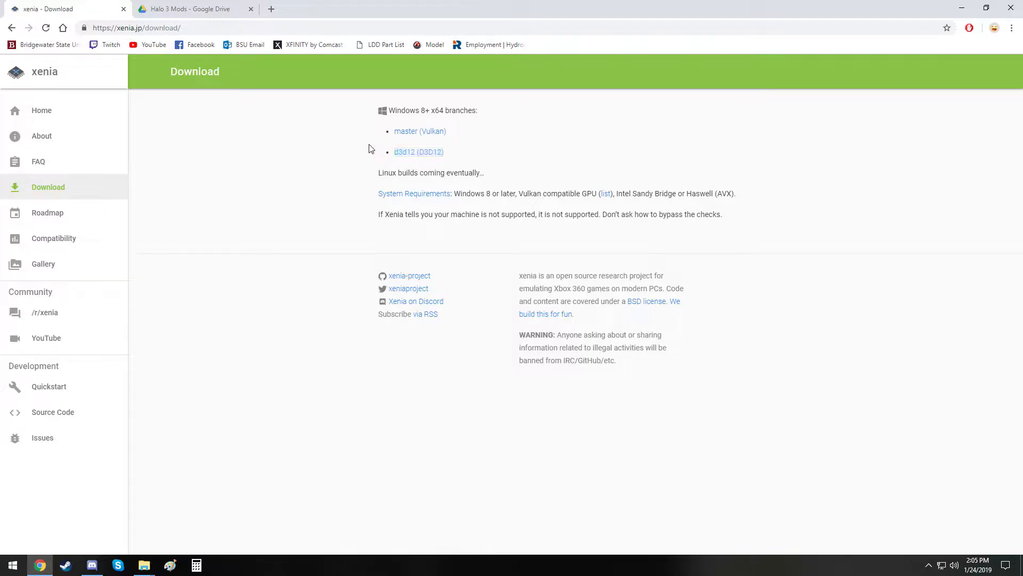
{"action": "left_click_drag", "start_coordinate": [395, 131], "coordinate": [444, 152]}
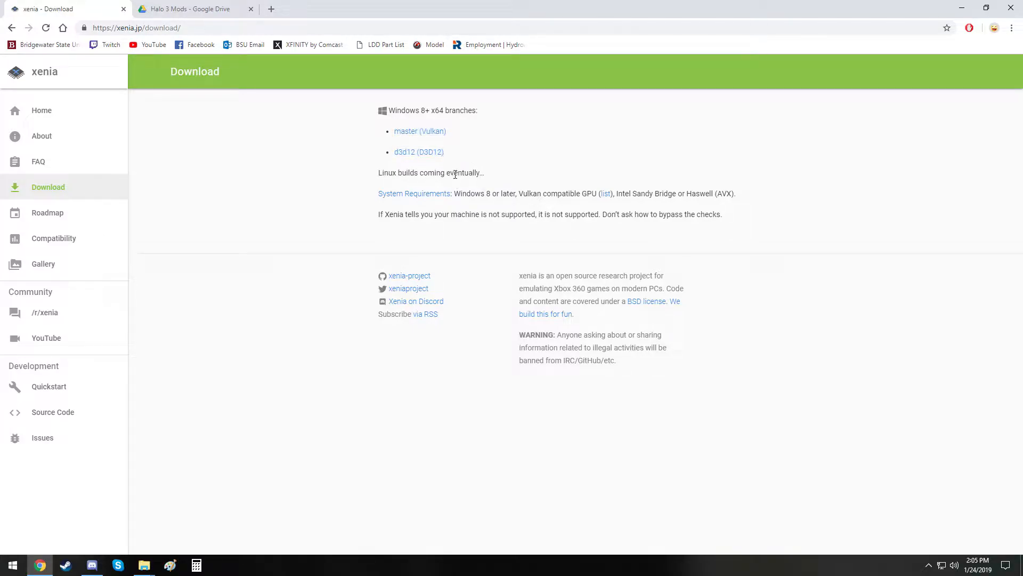
{"action": "mouse_move", "coordinate": [418, 151]}
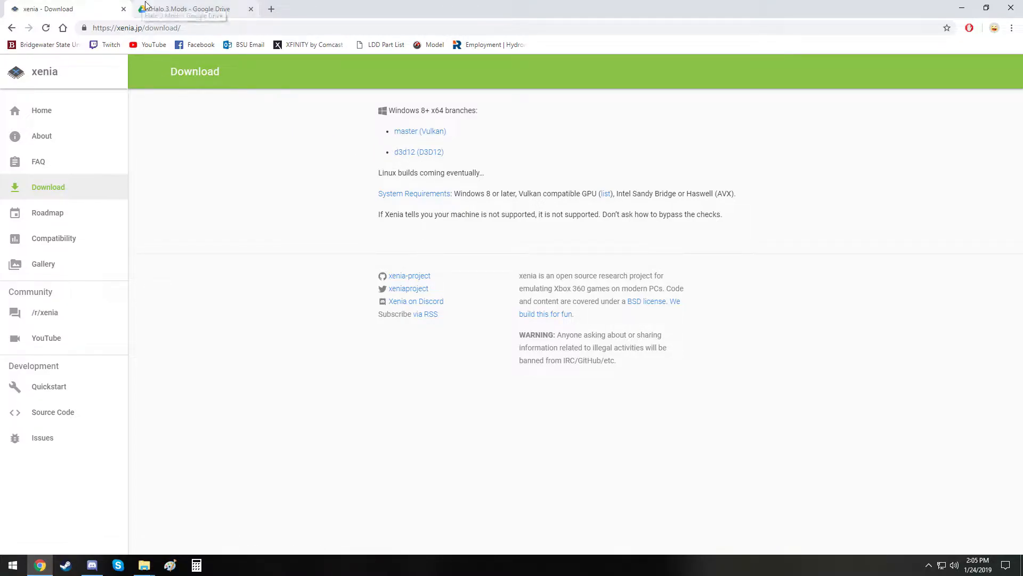
View Halo3_tu3_ai.xex and mp_ai_playground.map in the Halo 3 Mods Drive folder
{"action": "left_click", "coordinate": [193, 9]}
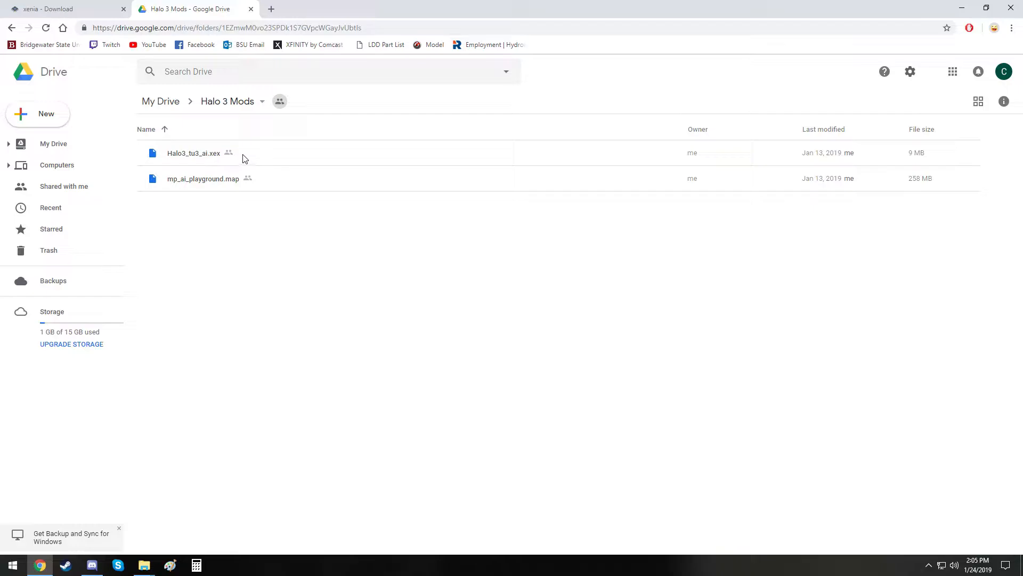
{"action": "left_click", "coordinate": [202, 178]}
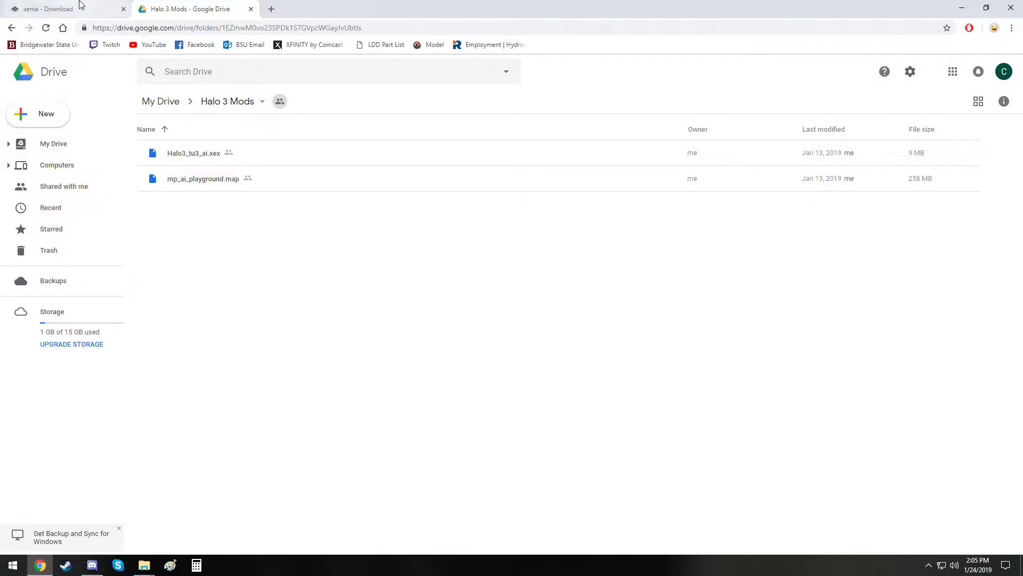
{"action": "left_click", "coordinate": [45, 9]}
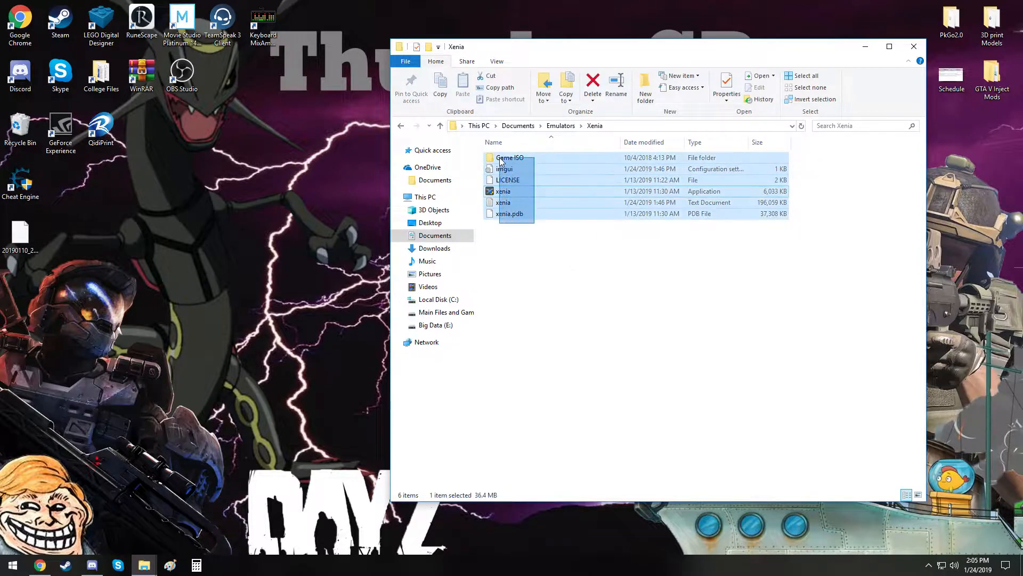
{"action": "double_click", "coordinate": [510, 157]}
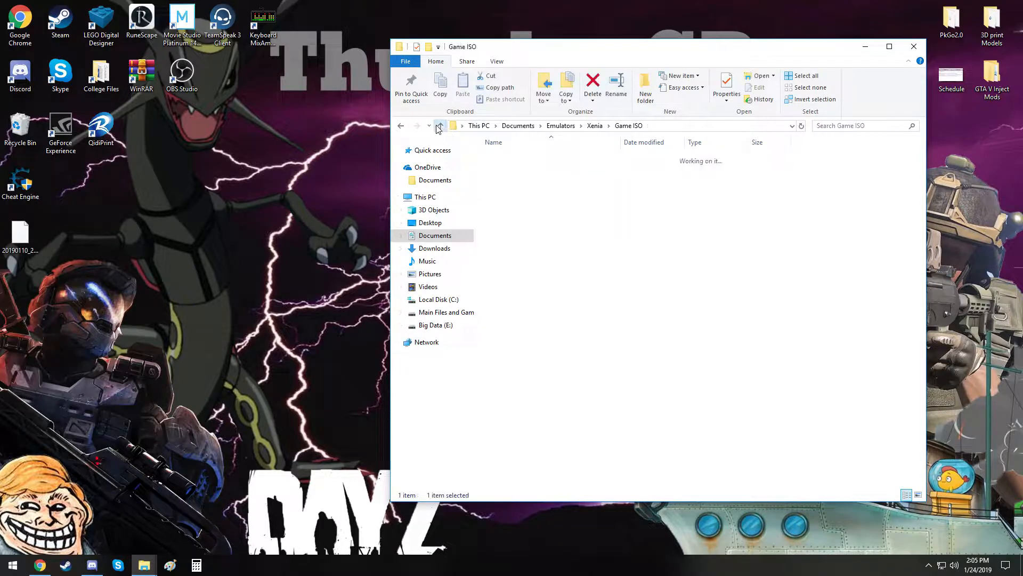
{"action": "left_click", "coordinate": [439, 125]}
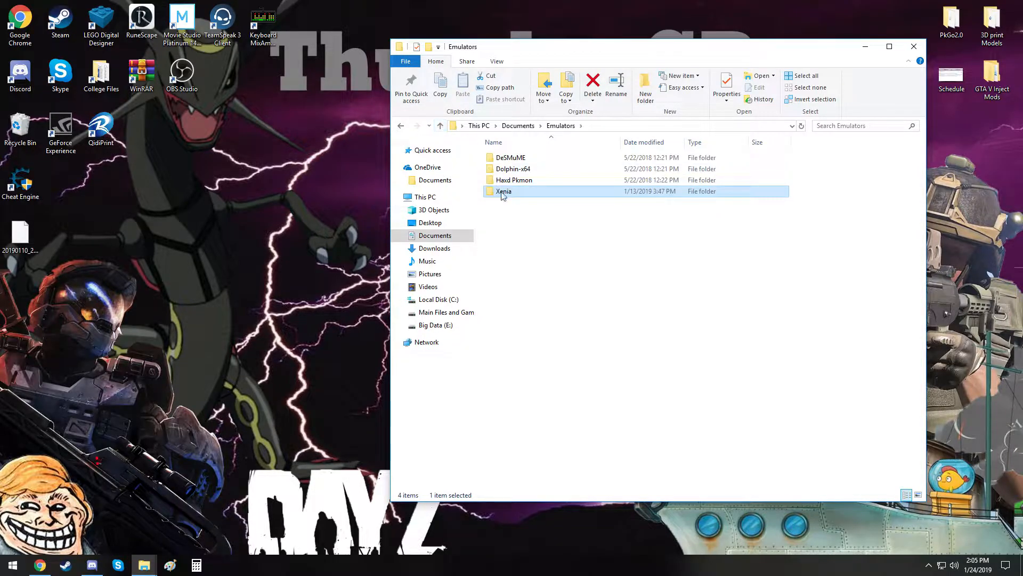
{"action": "double_click", "coordinate": [503, 190]}
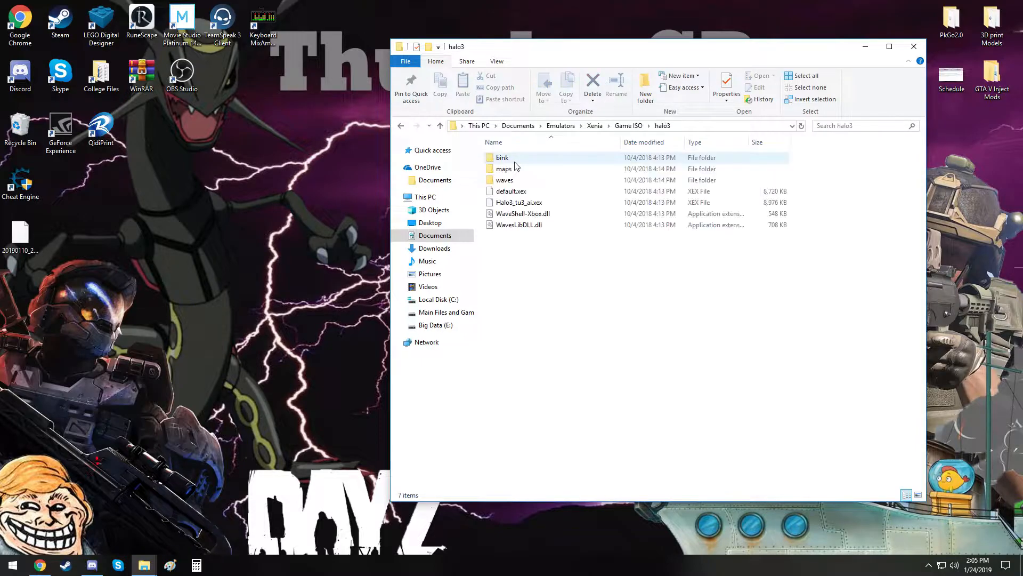
{"action": "left_click", "coordinate": [519, 202]}
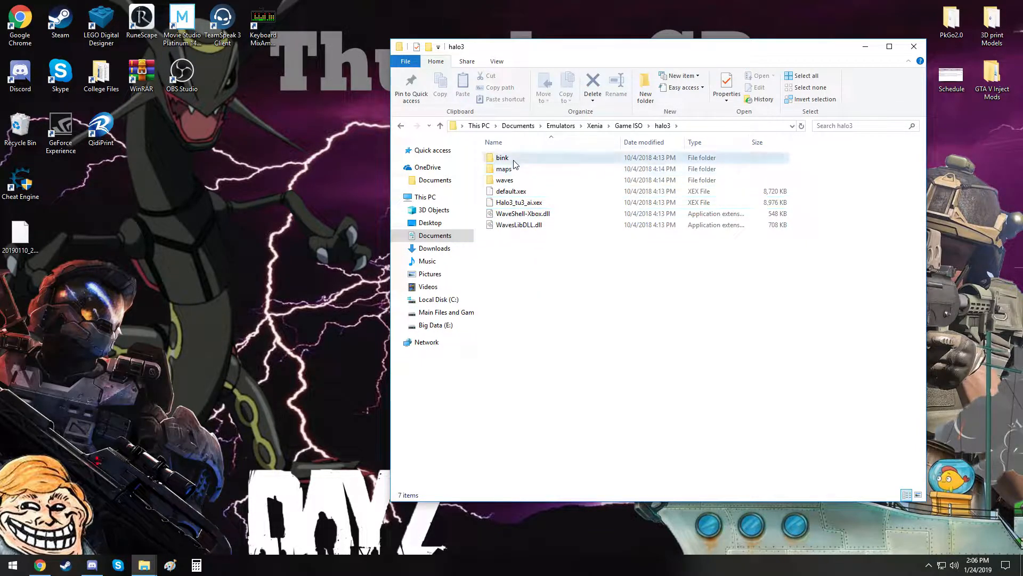
{"action": "double_click", "coordinate": [504, 168]}
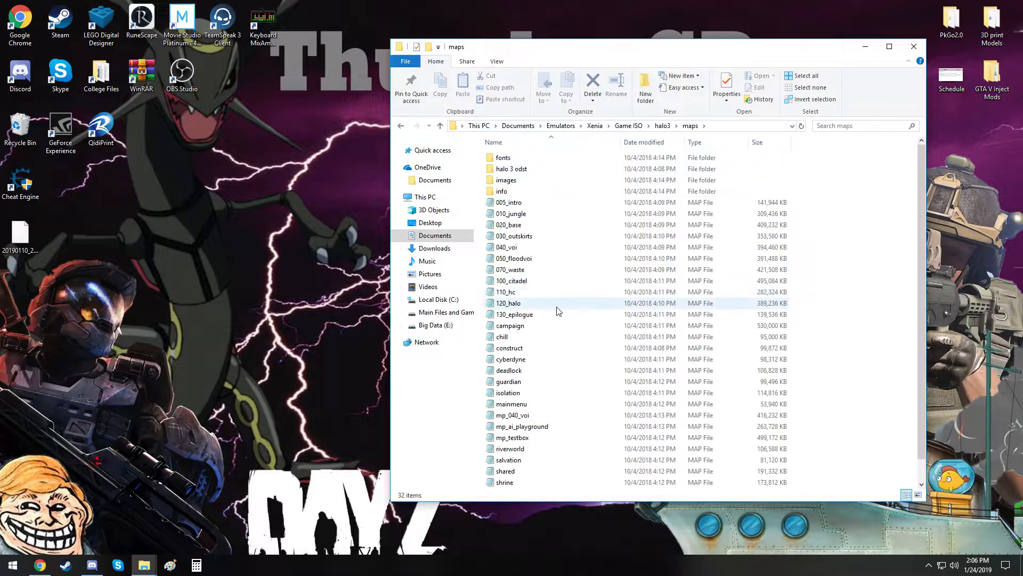
{"action": "left_click", "coordinate": [521, 404]}
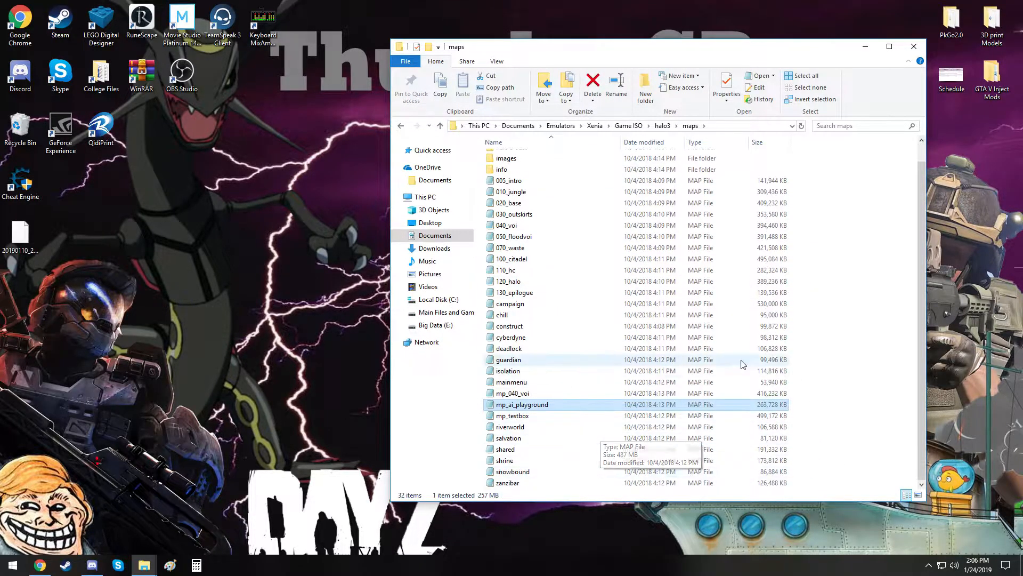
{"action": "left_click", "coordinate": [439, 125]}
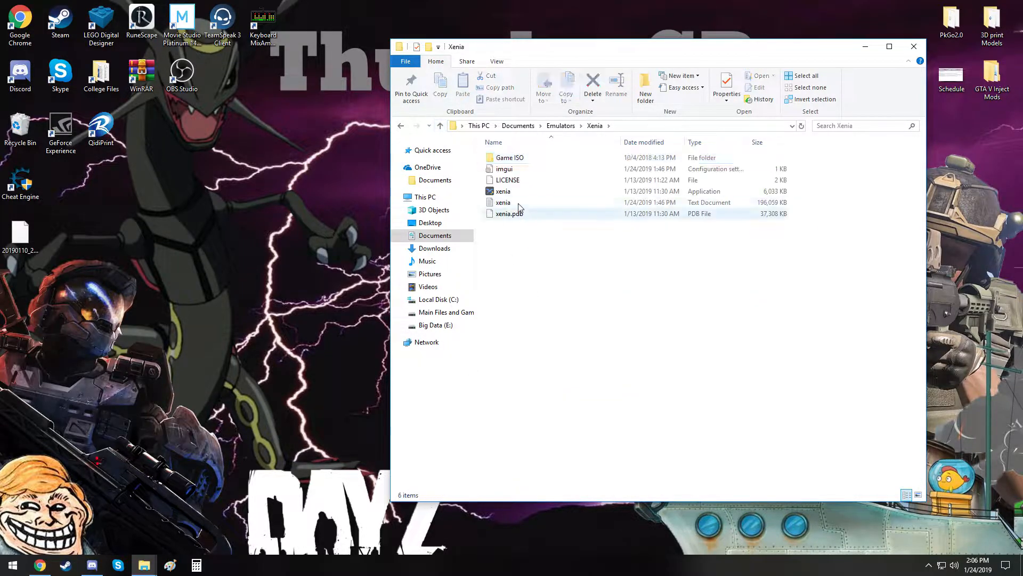
Run xenia.exe as administrator and approve the User Account Control prompt
{"action": "right_click", "coordinate": [503, 191]}
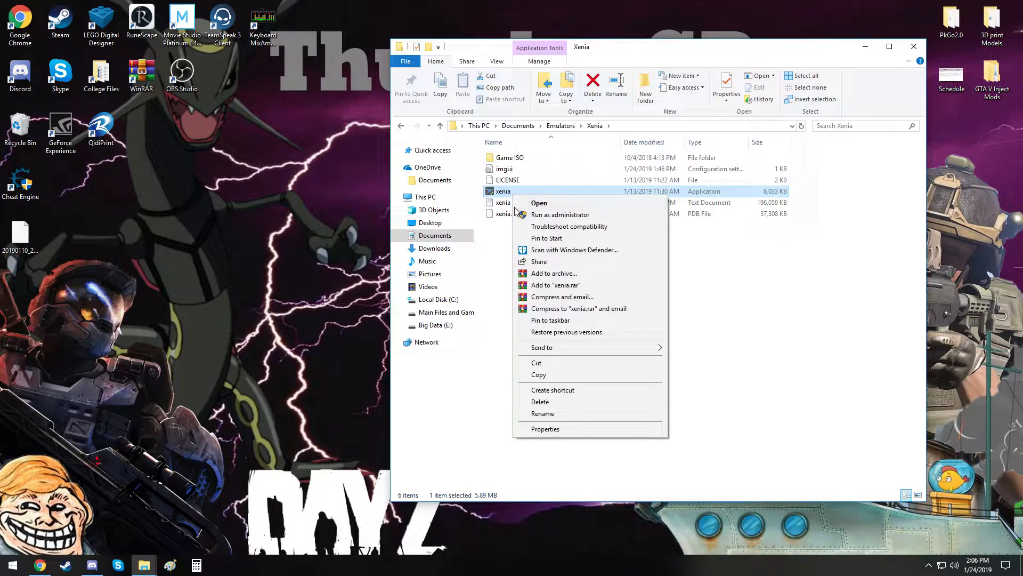
{"action": "left_click", "coordinate": [560, 214]}
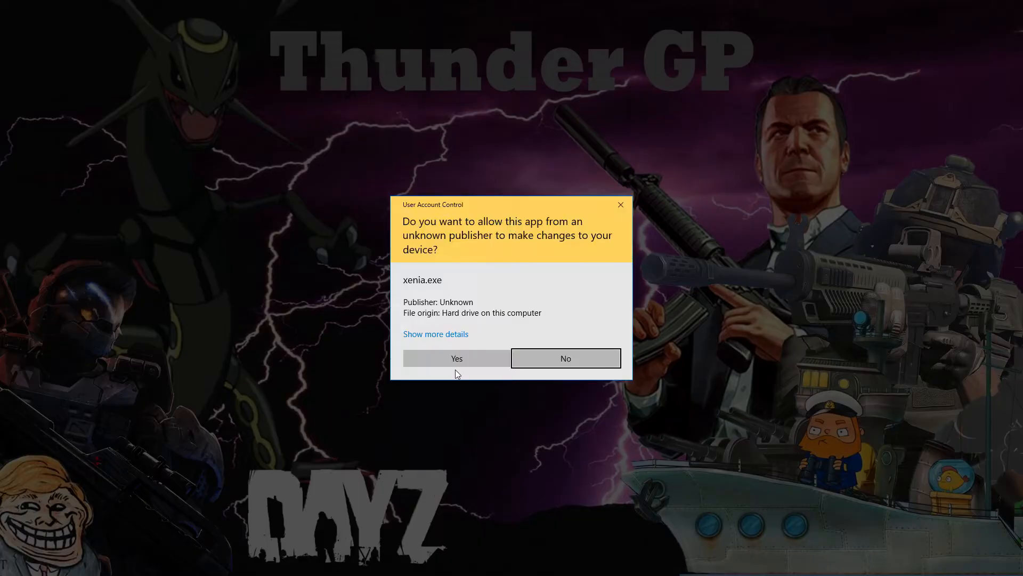
{"action": "left_click", "coordinate": [456, 358]}
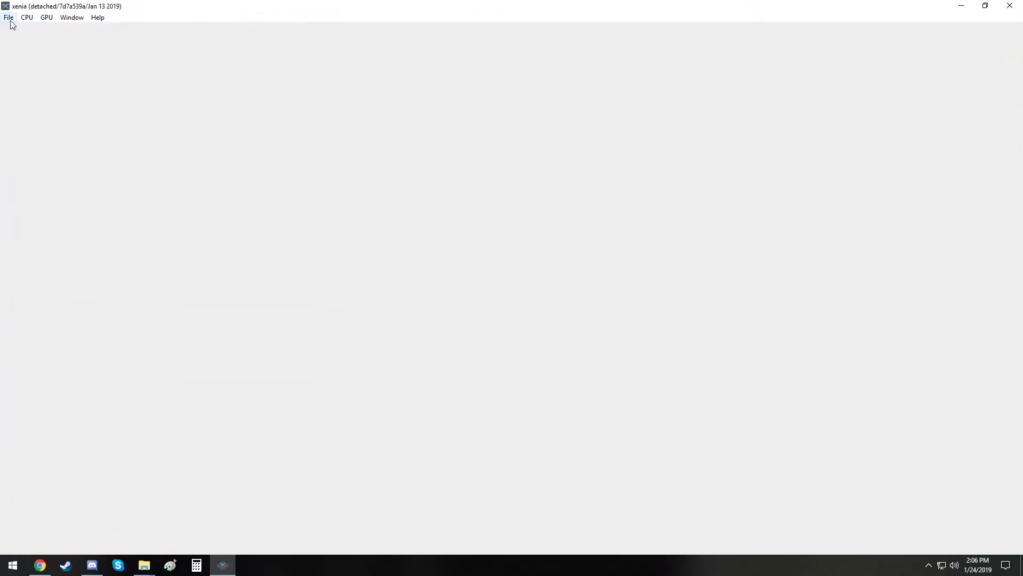
Load Halo3_tu3_ai.xex from the halo3 folder through File > Open
{"action": "left_click", "coordinate": [8, 17]}
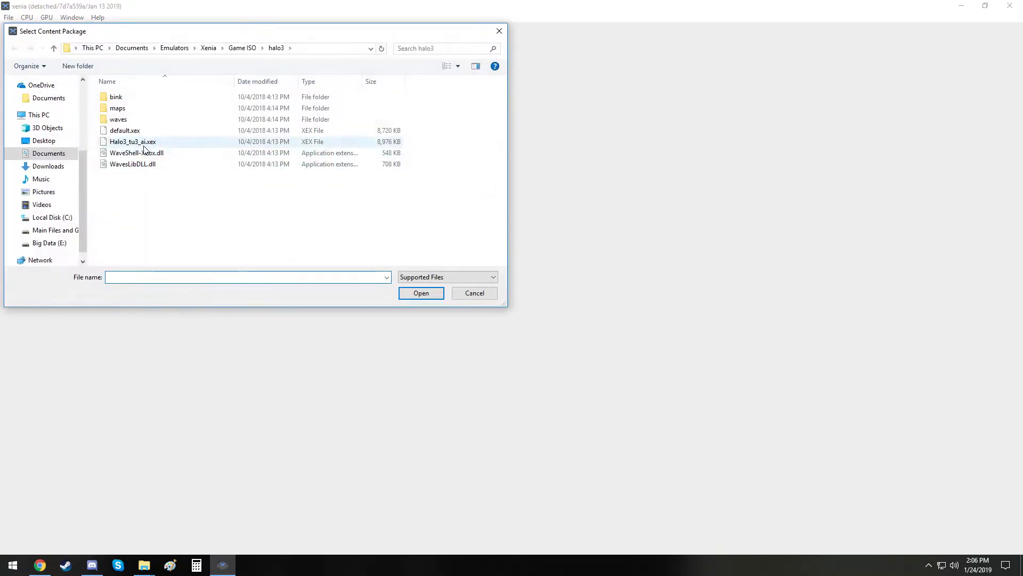
{"action": "left_click", "coordinate": [131, 141]}
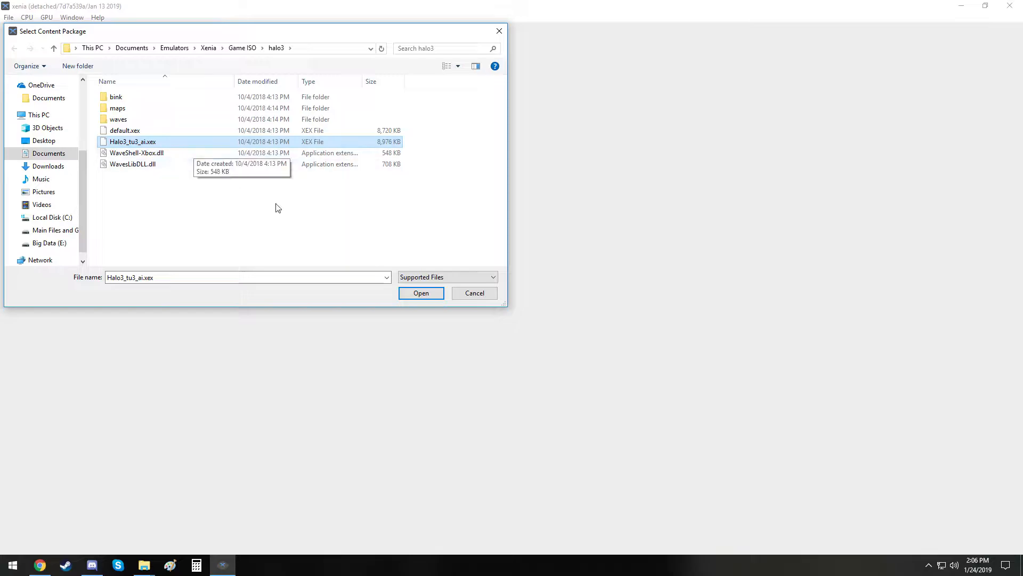
{"action": "left_click", "coordinate": [421, 293]}
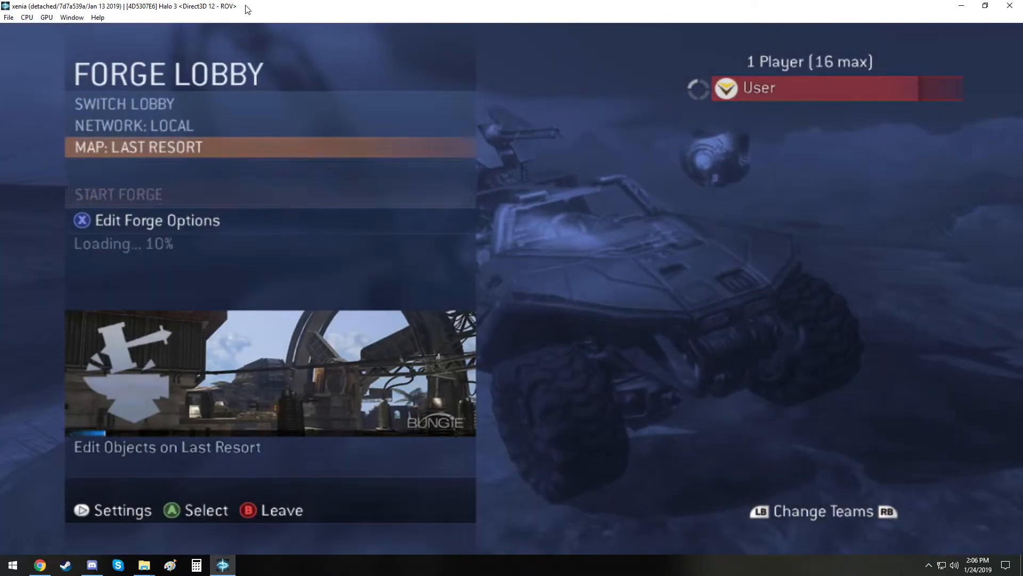
Choose AI PLAYGROUND from the Forge lobby's Select Map list, replacing Last Resort
{"action": "left_click", "coordinate": [139, 147]}
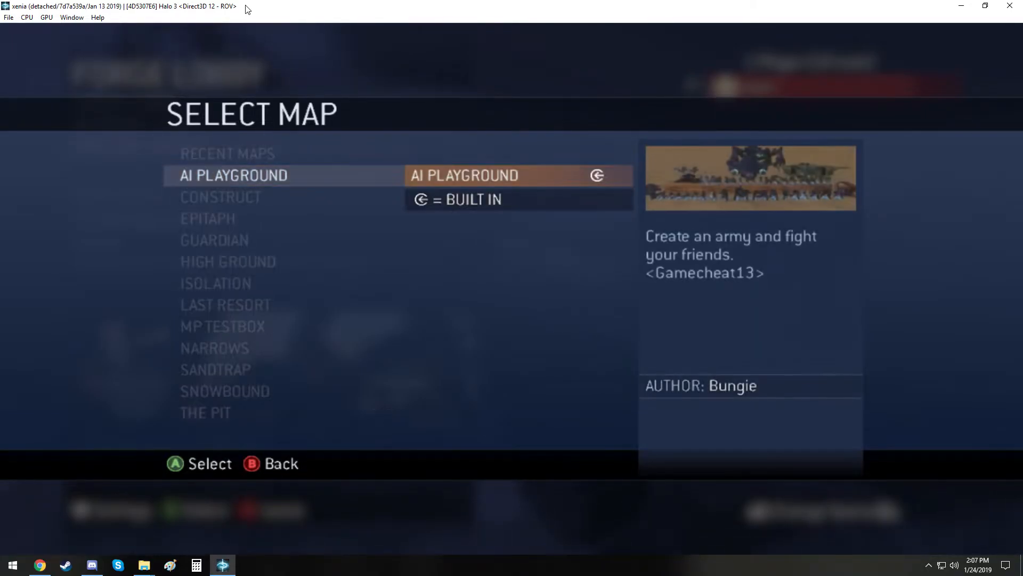
{"action": "left_click", "coordinate": [230, 174]}
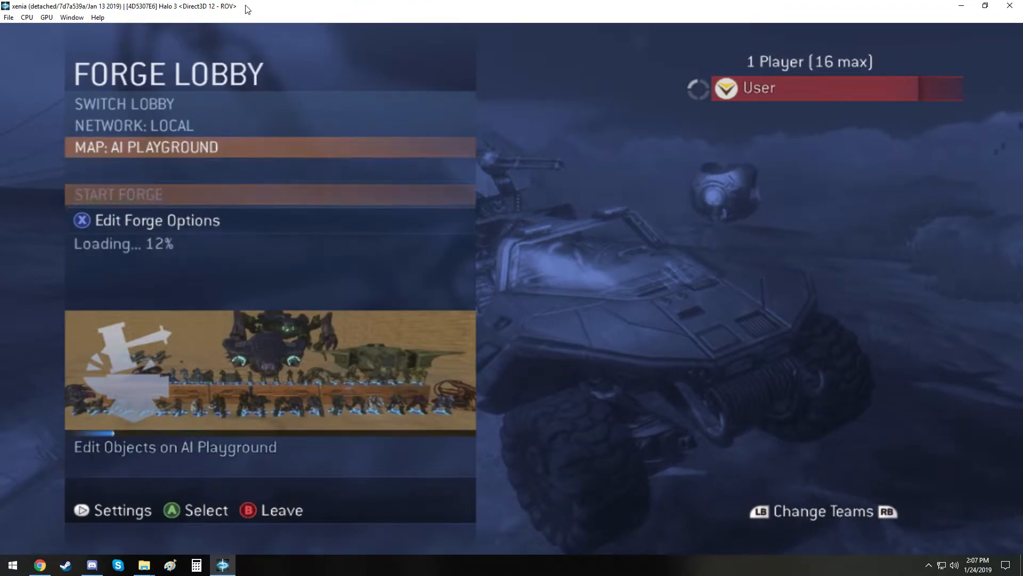